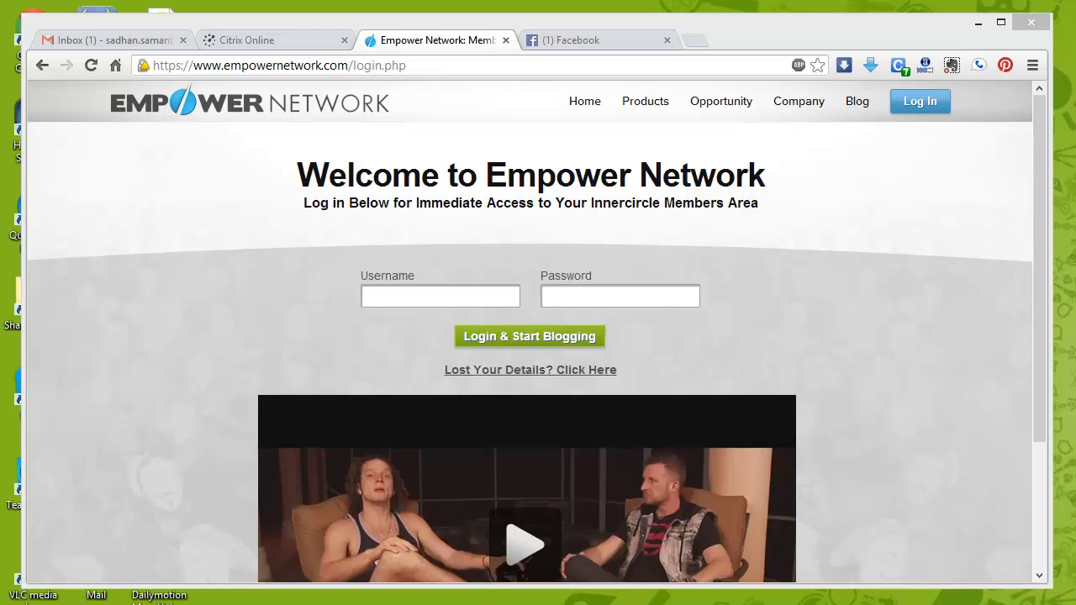
- Enter the account username and password and log in to reach the members area
click(441, 296)
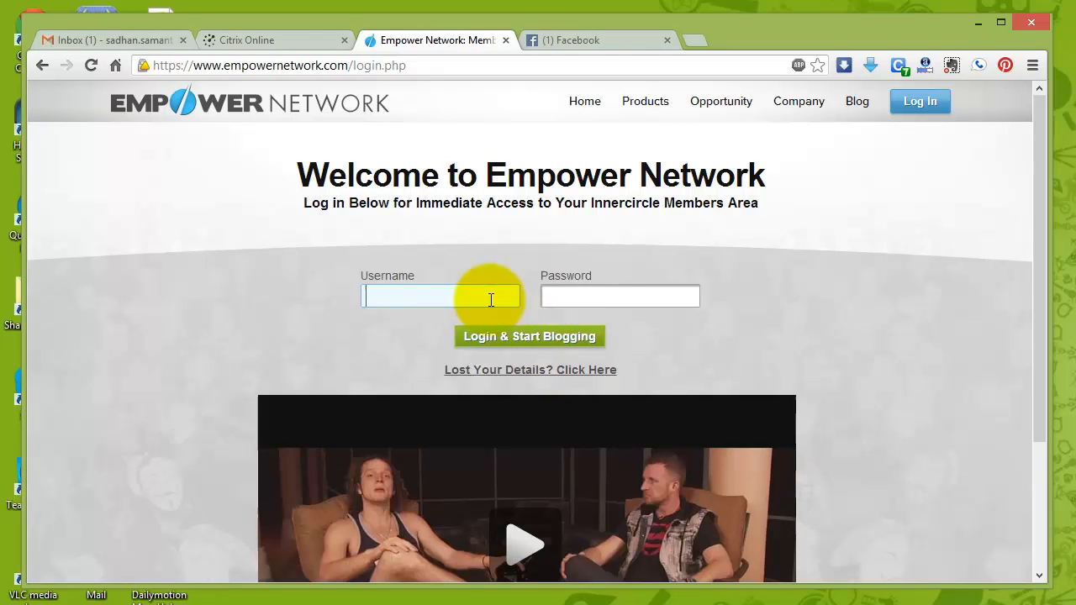
mouse_move(873, 289)
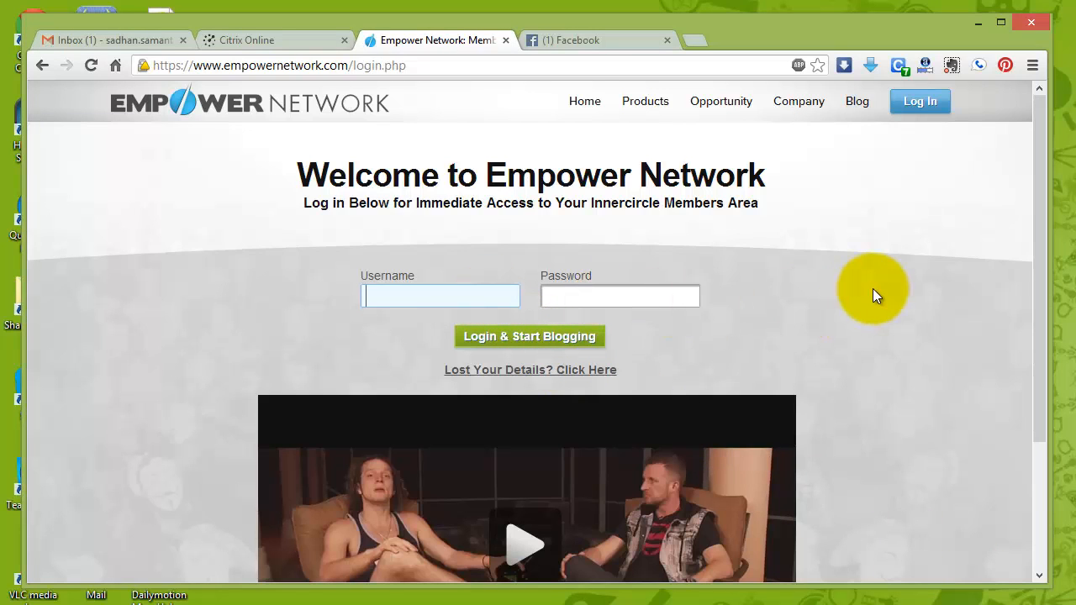
text(thealternatew)
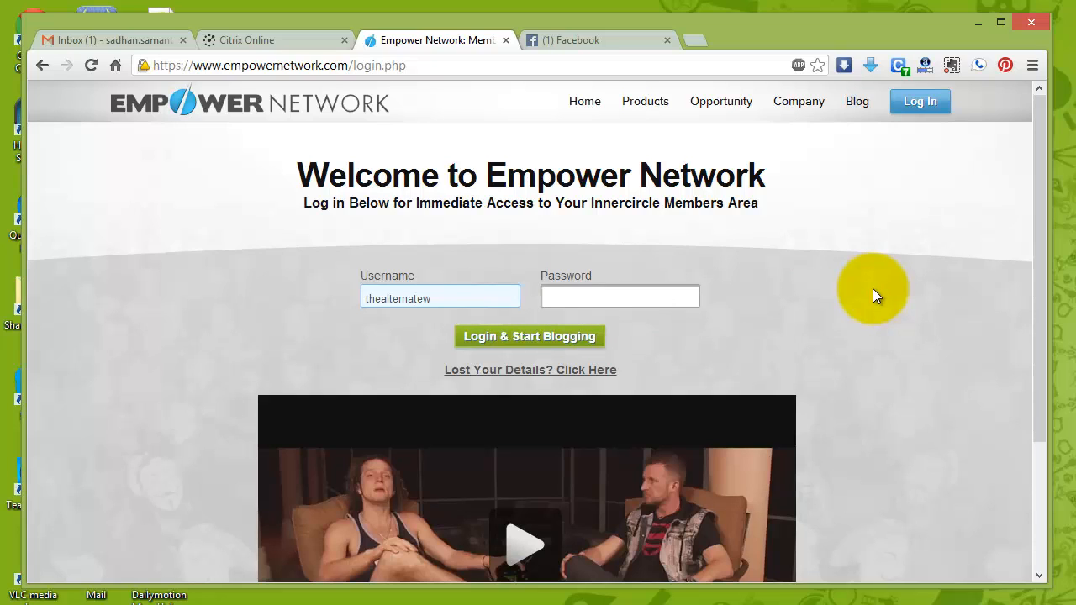
text(ay)
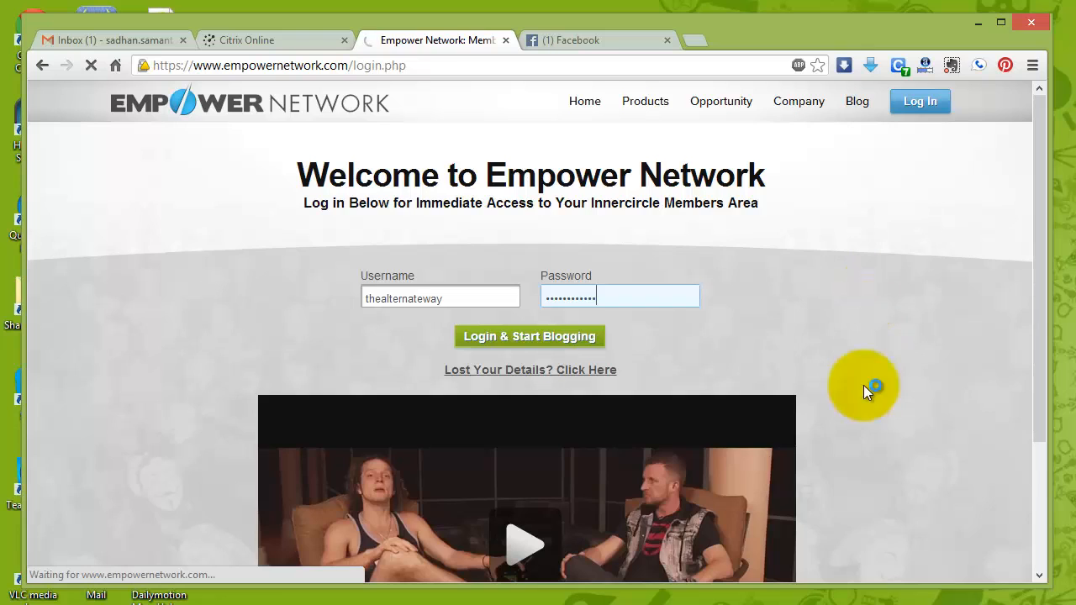
click(529, 336)
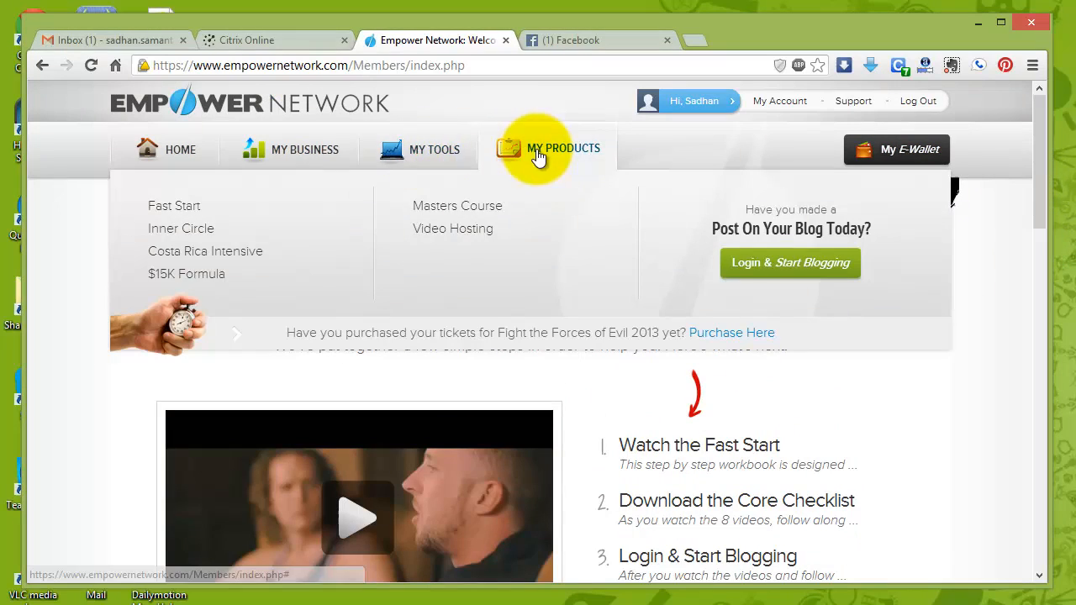
- Go through My Business > Leaderboard to the ENV2 Launch Contest competition leaderboard
click(306, 149)
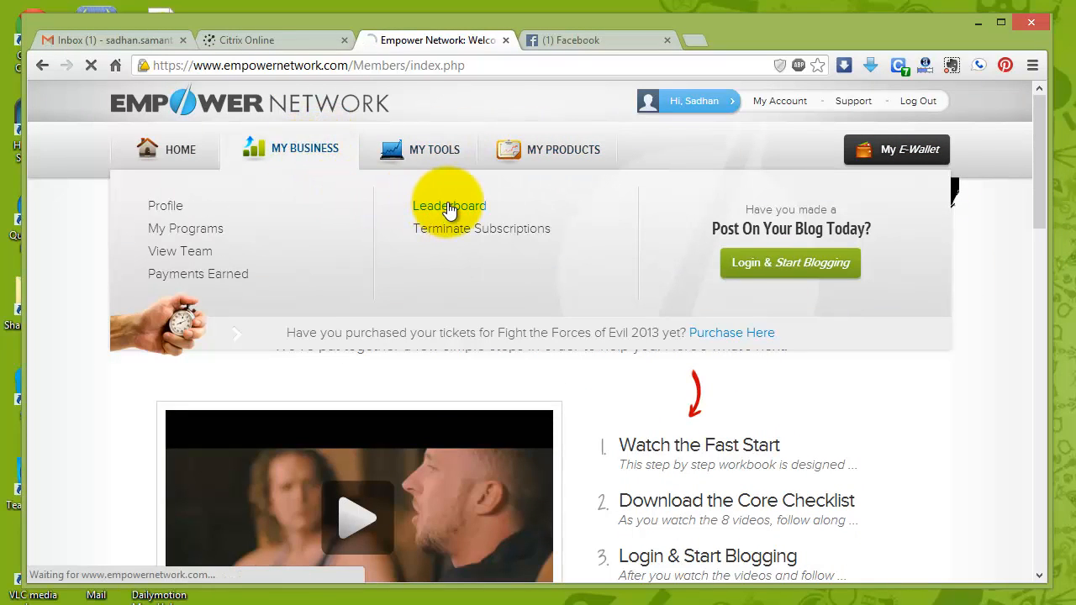
click(449, 205)
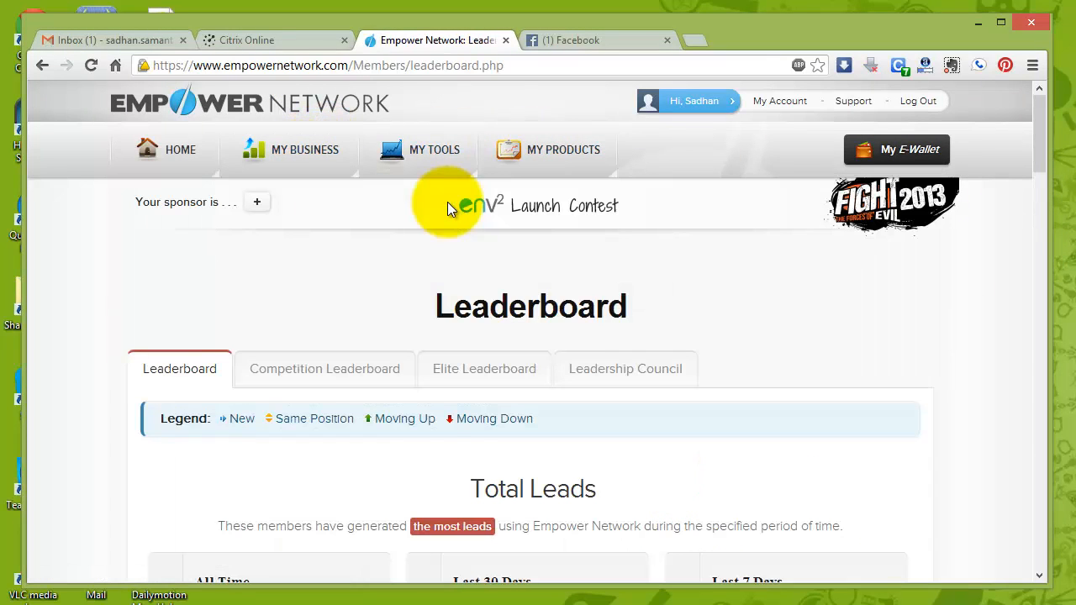
click(325, 368)
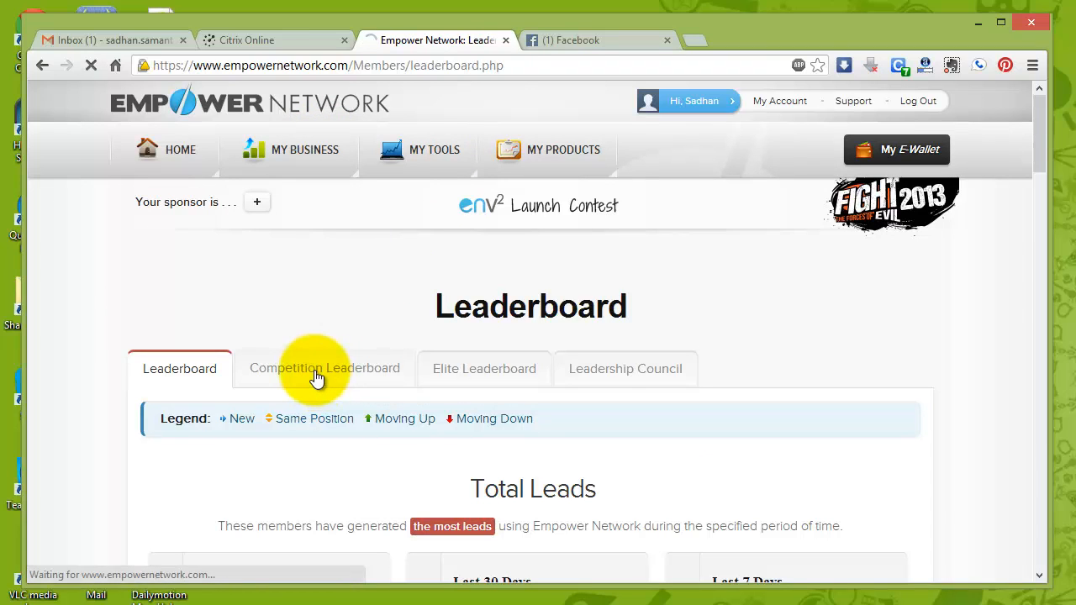
click(325, 368)
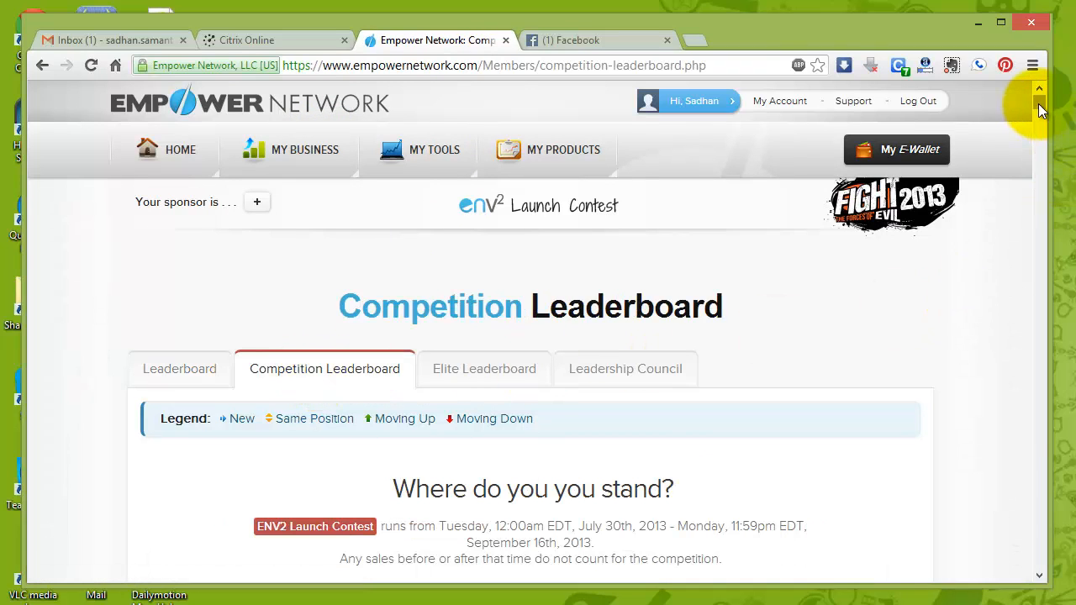
- Scroll the competition standings until the own entry at rank 417 with 50 points is visible
scroll(down, 3)
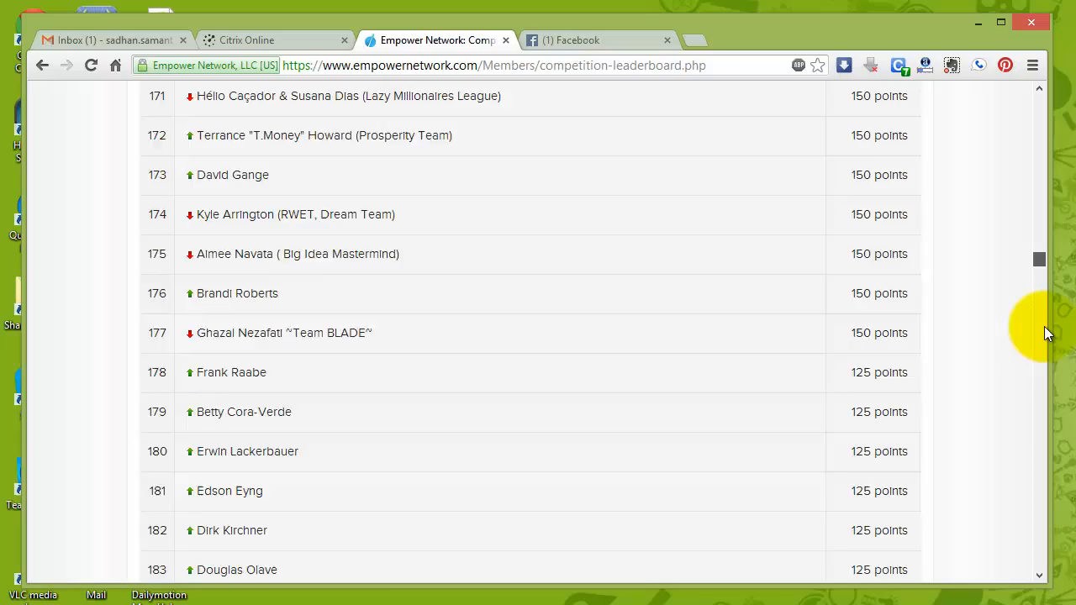
scroll(down, 3)
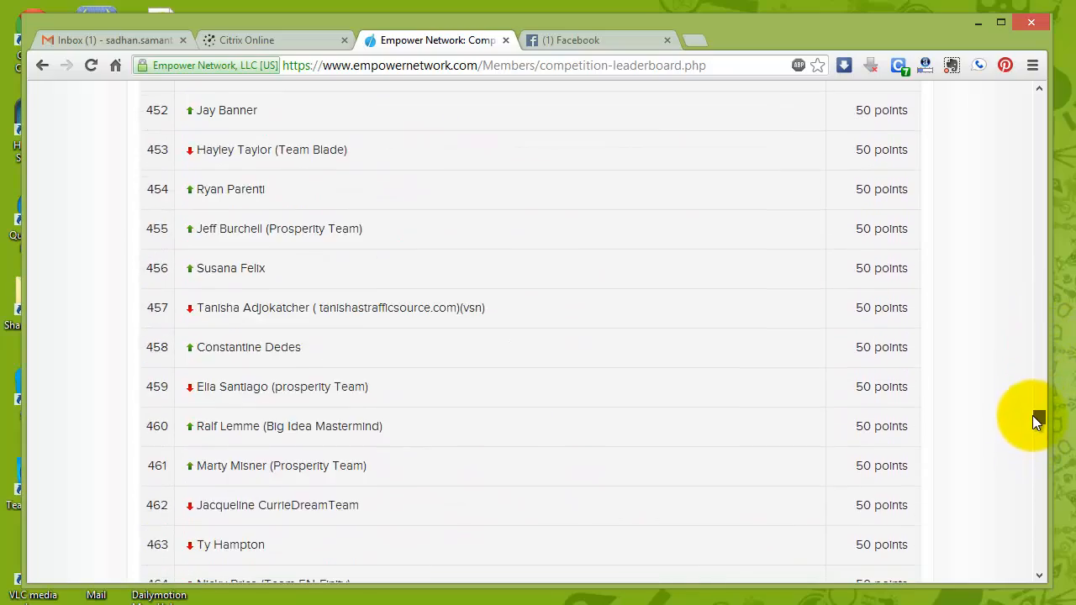
scroll(up, 3)
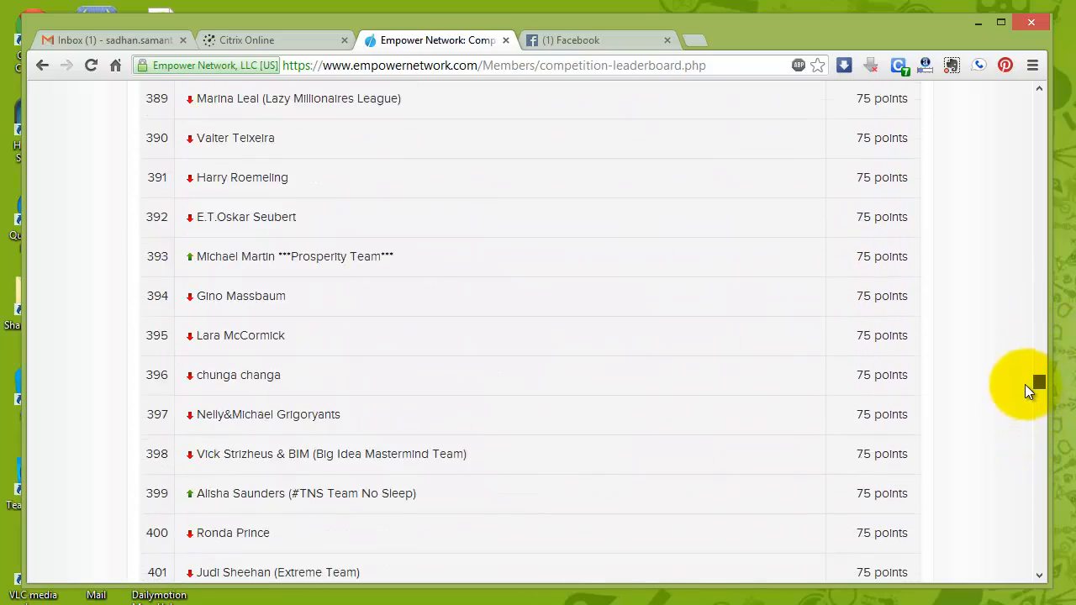
scroll(down, 3)
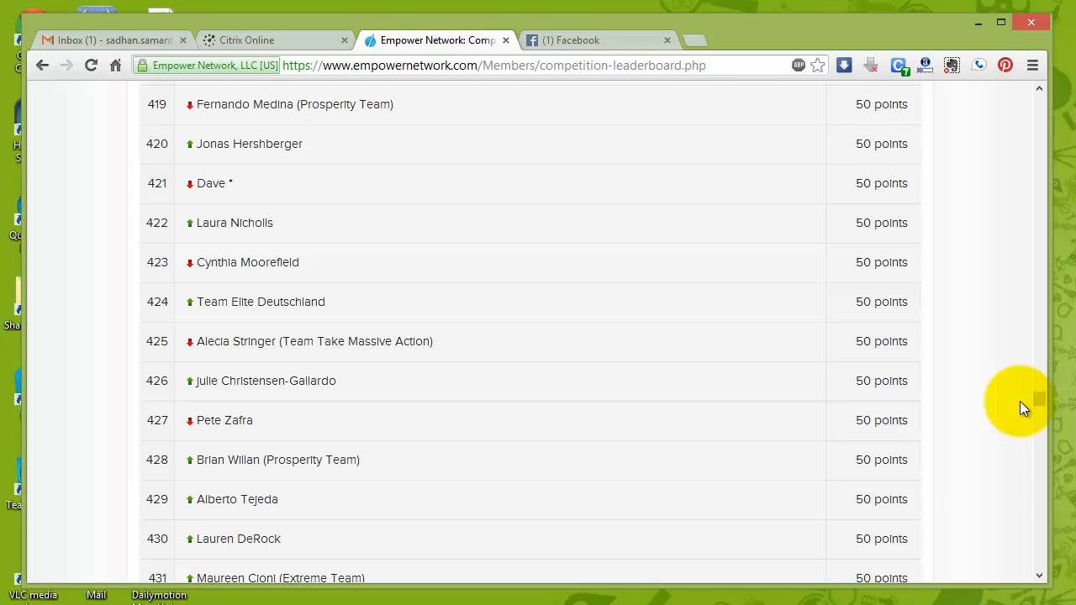
scroll(up, 3)
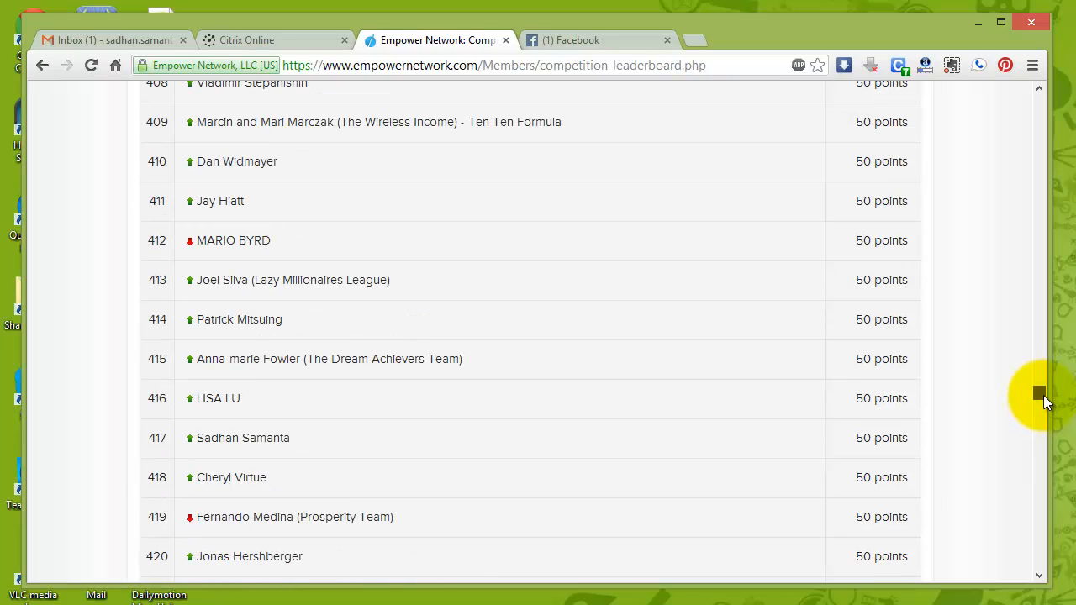
scroll(up, 3)
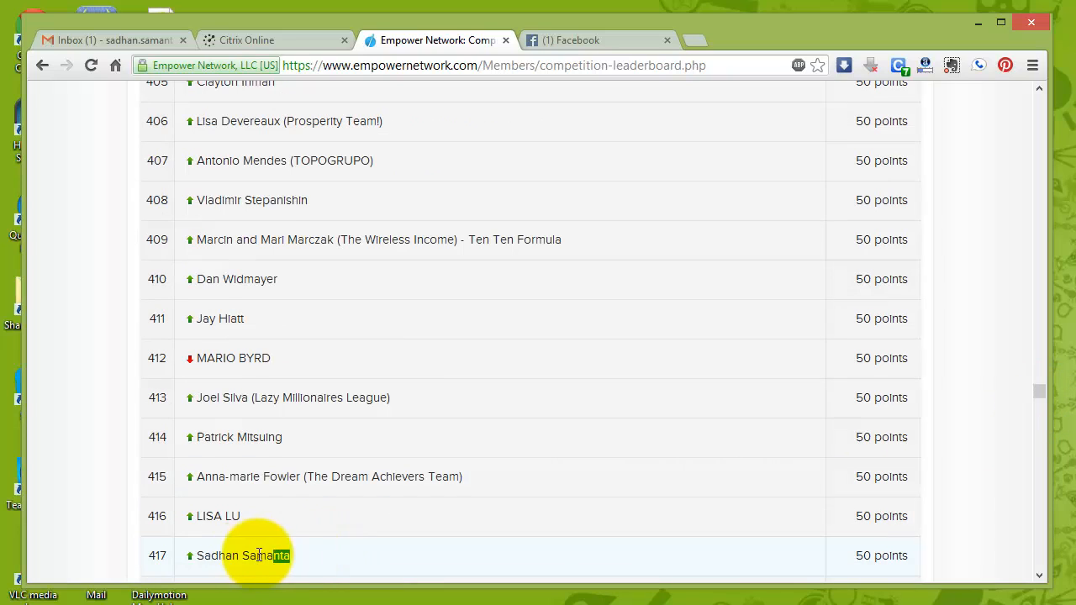
double_click(242, 555)
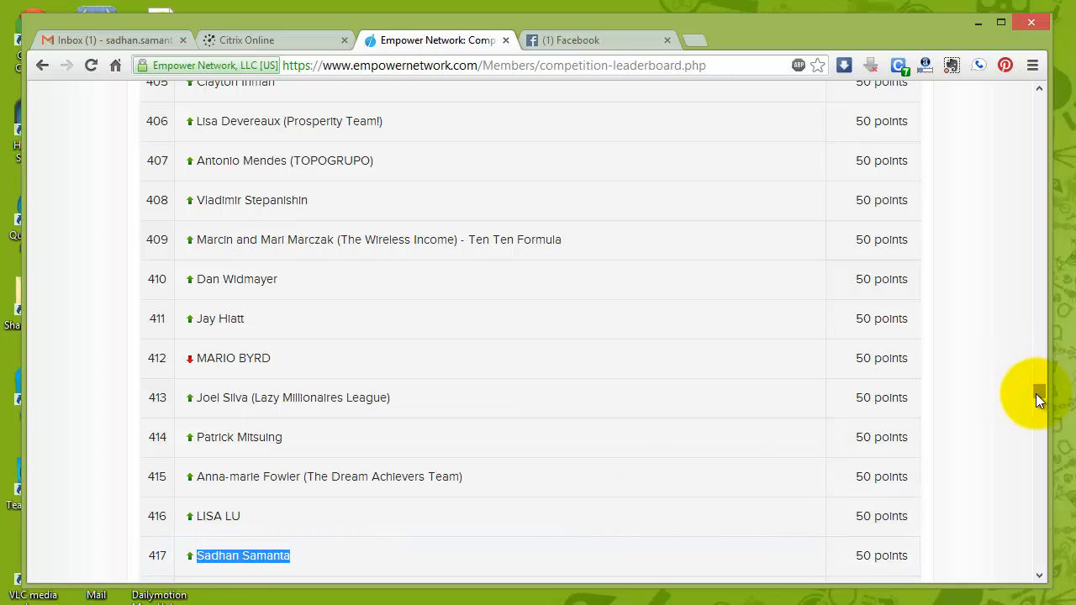
scroll(down, 3)
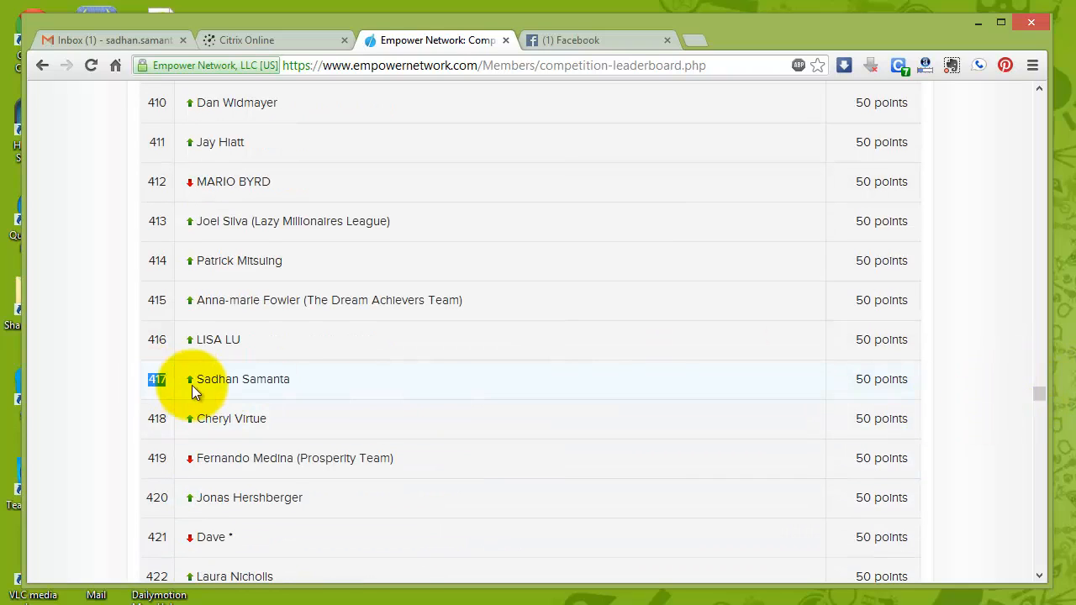
mouse_move(450, 423)
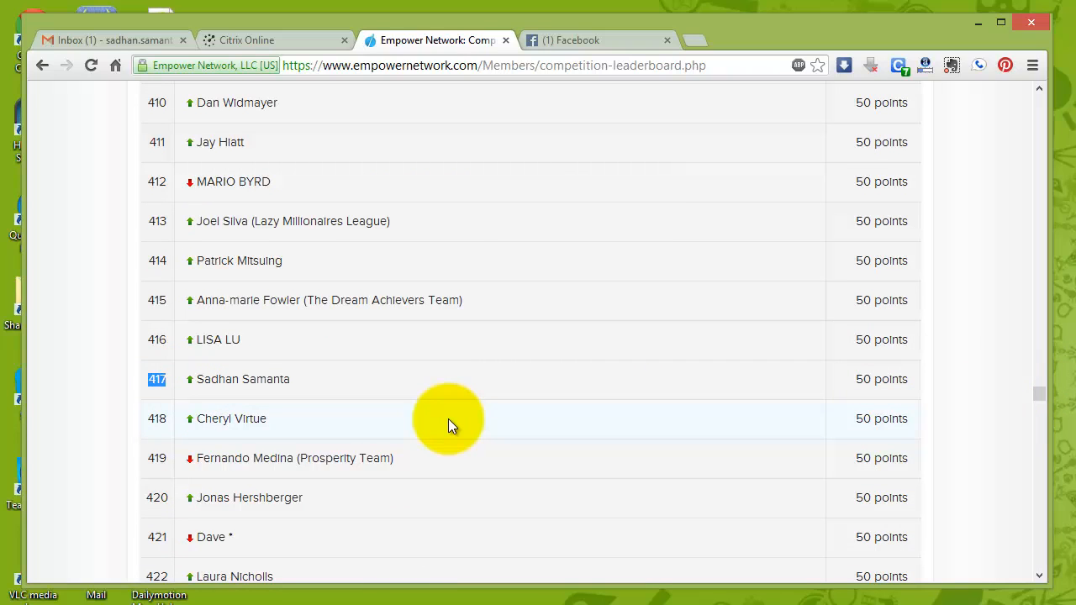
mouse_move(318, 402)
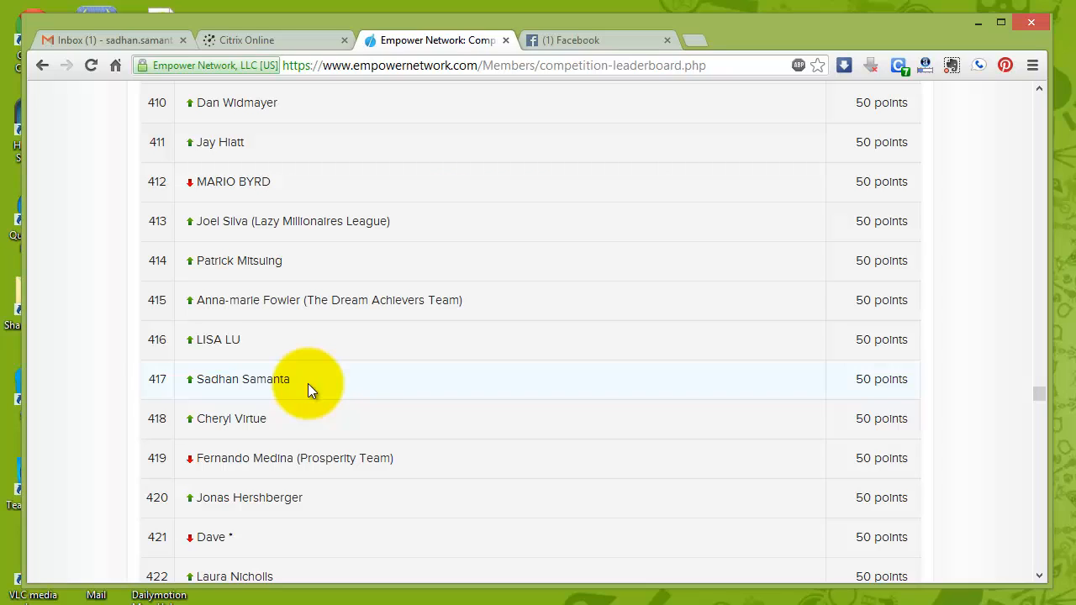
mouse_move(306, 408)
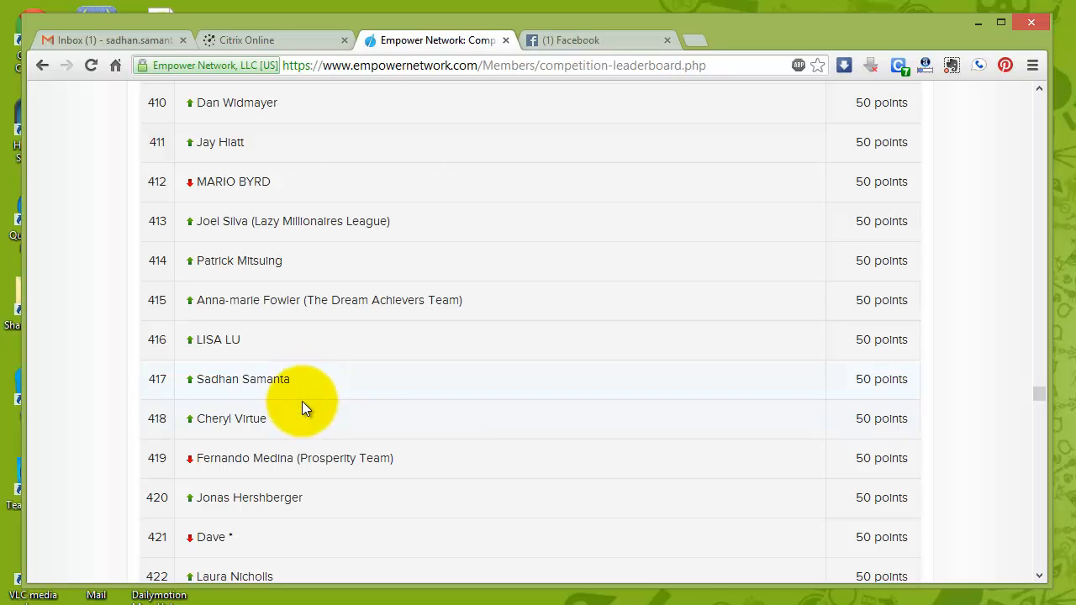
mouse_move(922, 411)
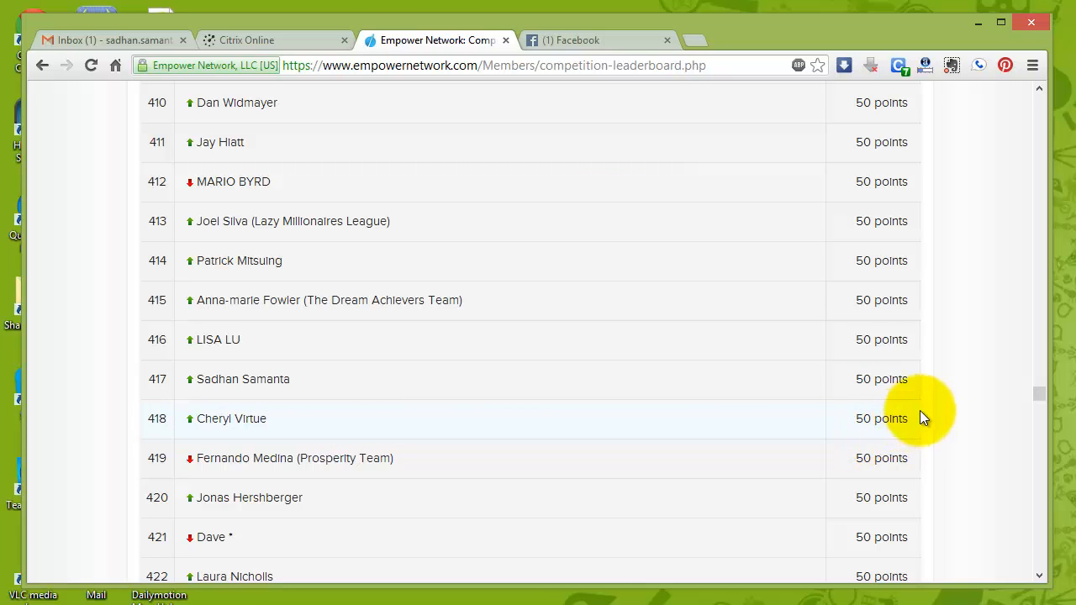
mouse_move(973, 388)
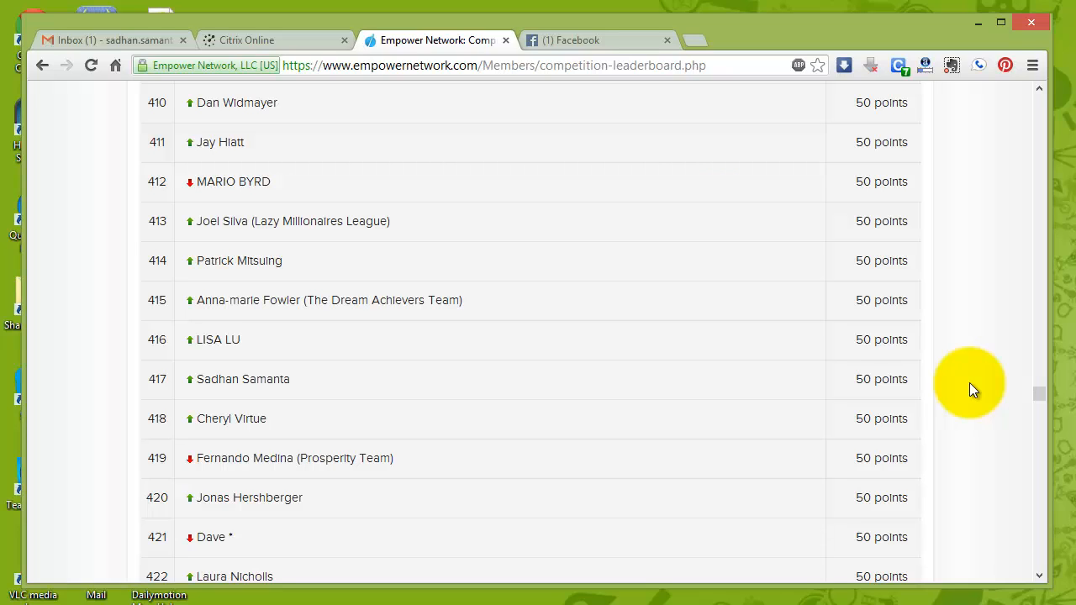
mouse_move(479, 419)
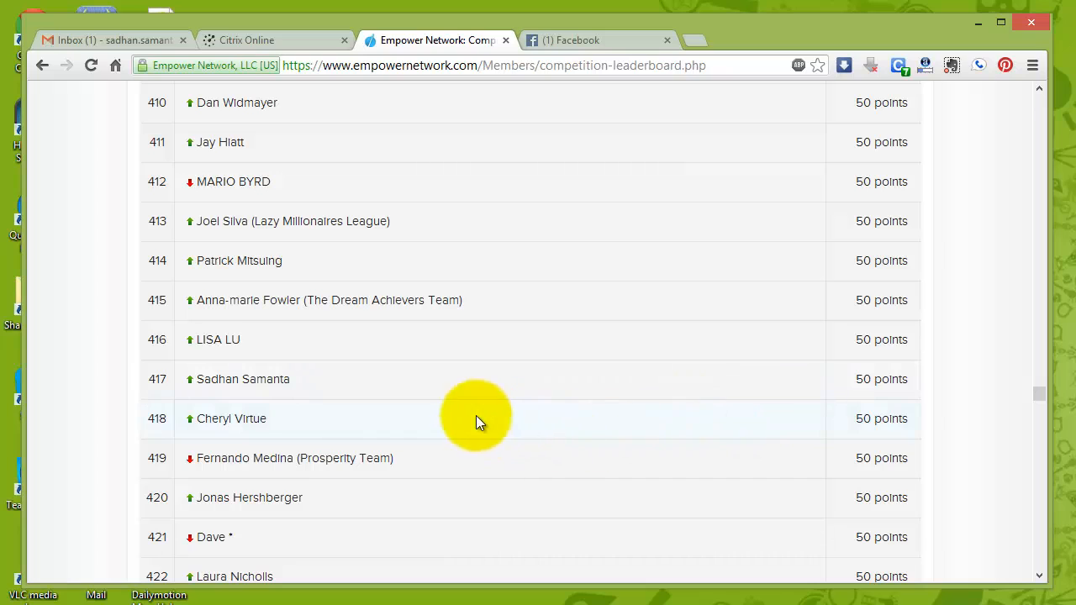
mouse_move(326, 390)
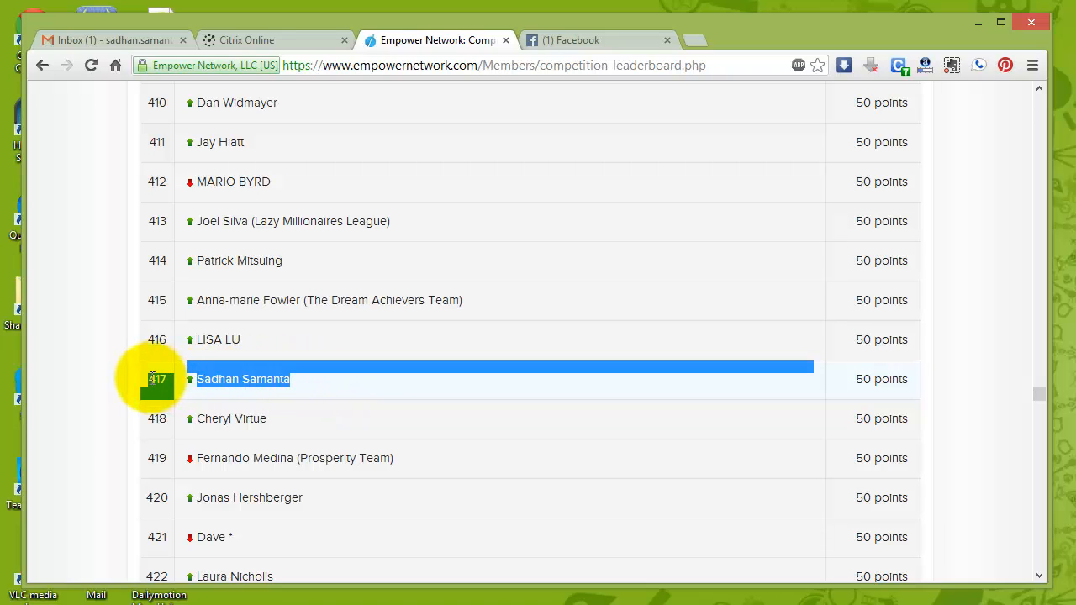
mouse_move(296, 386)
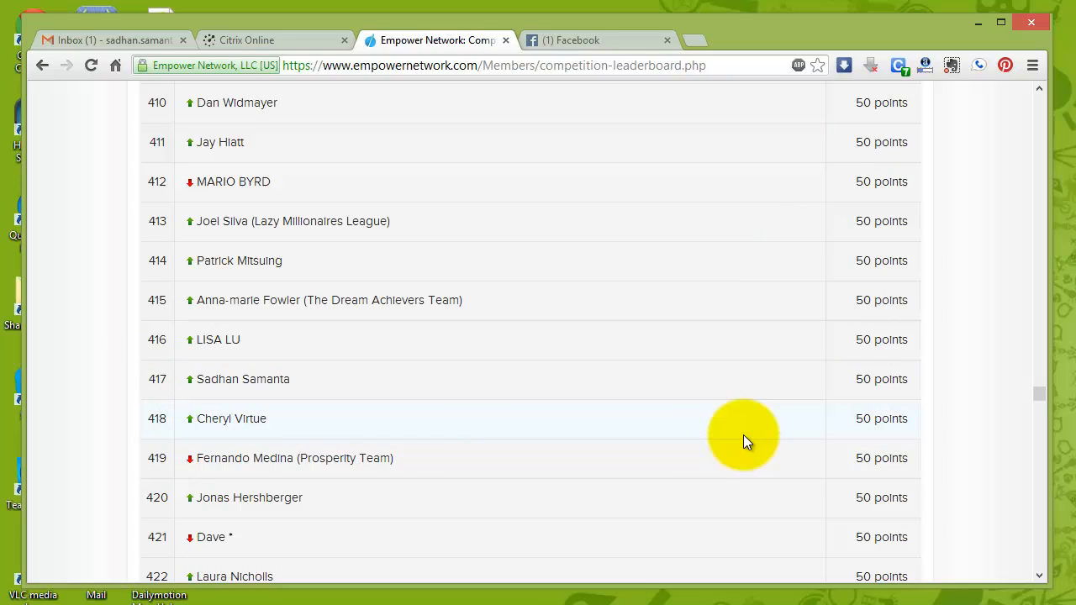
mouse_move(496, 445)
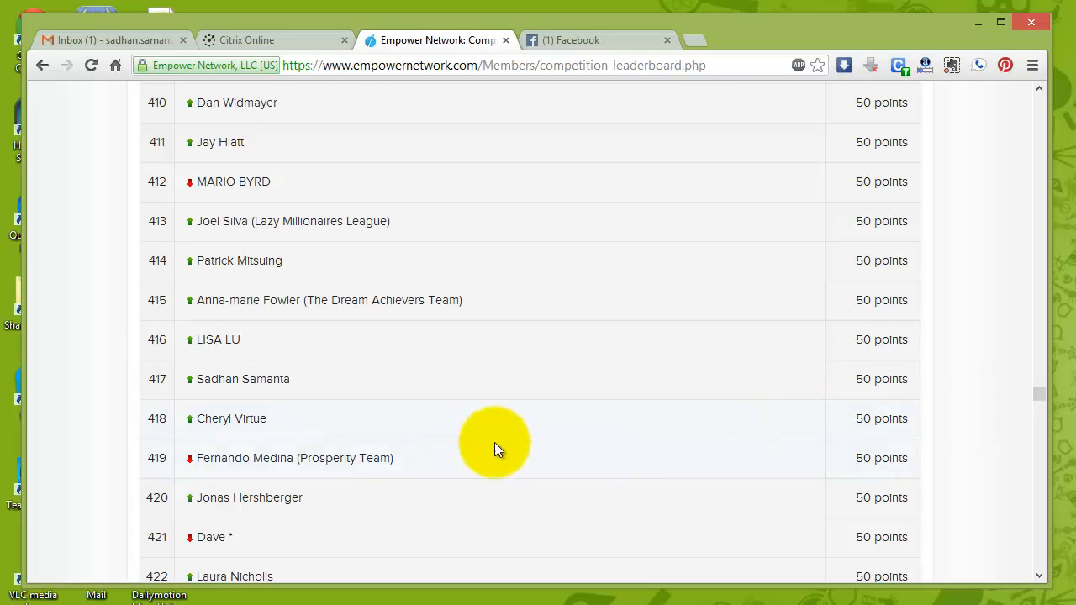
- Scroll back to rank 417 and highlight the member name in that row
double_click(242, 380)
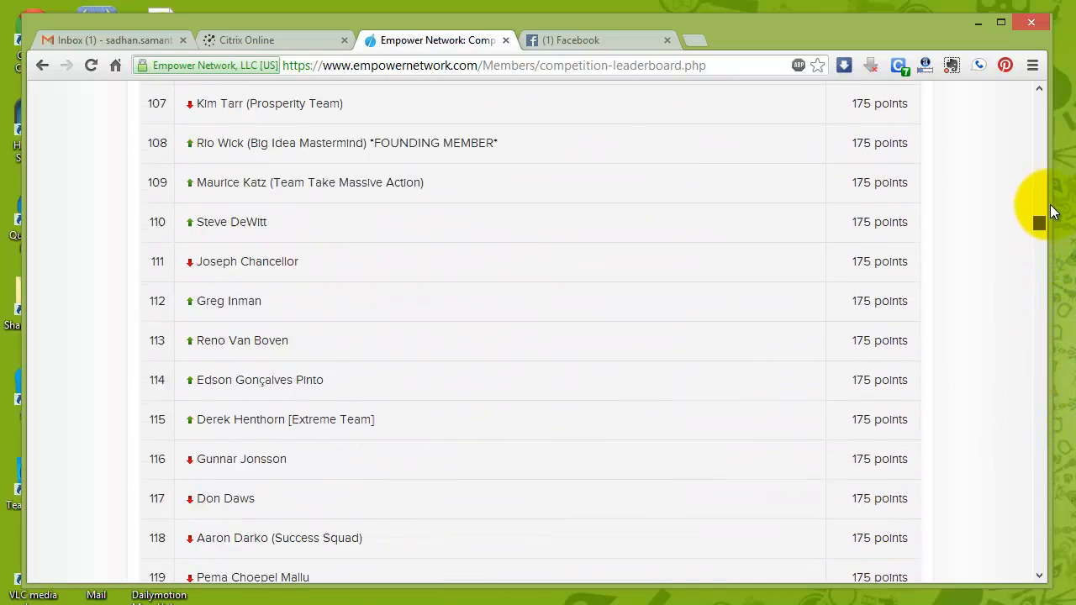
scroll(down, 3)
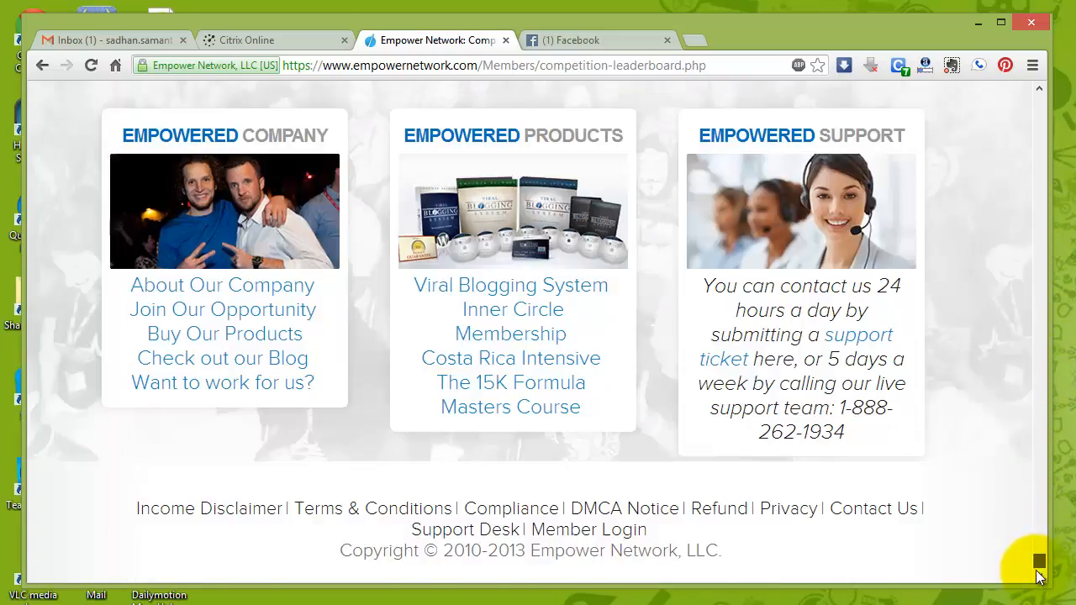
scroll(up, 3)
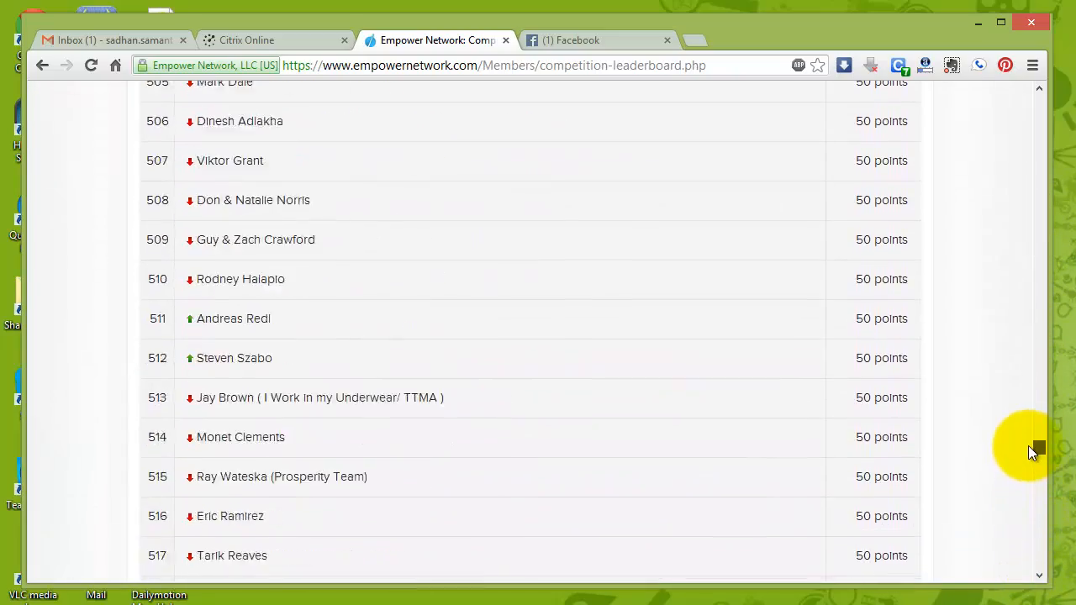
scroll(up, 3)
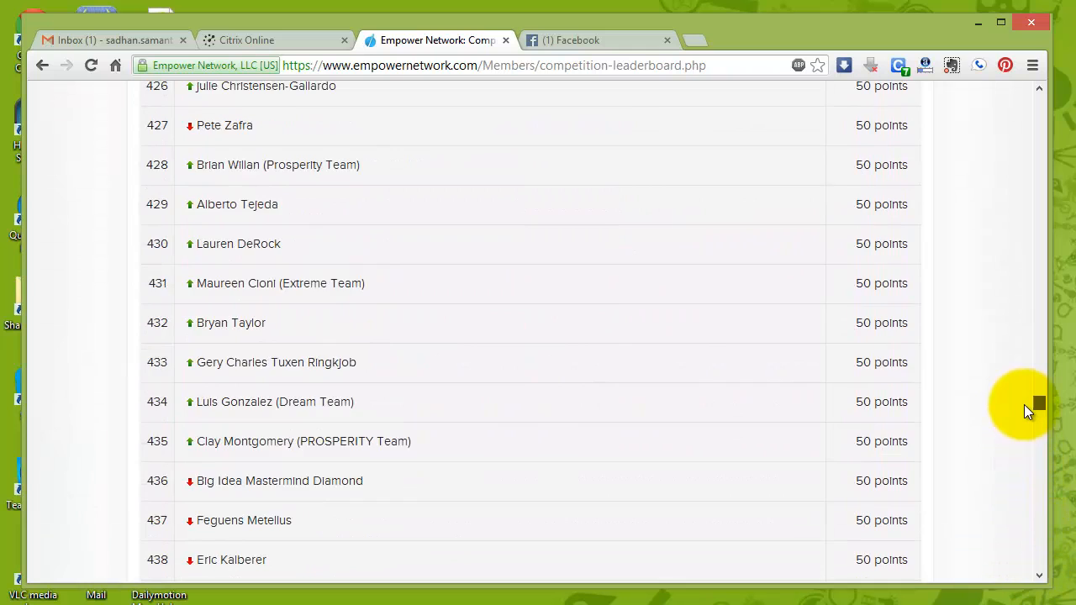
scroll(up, 3)
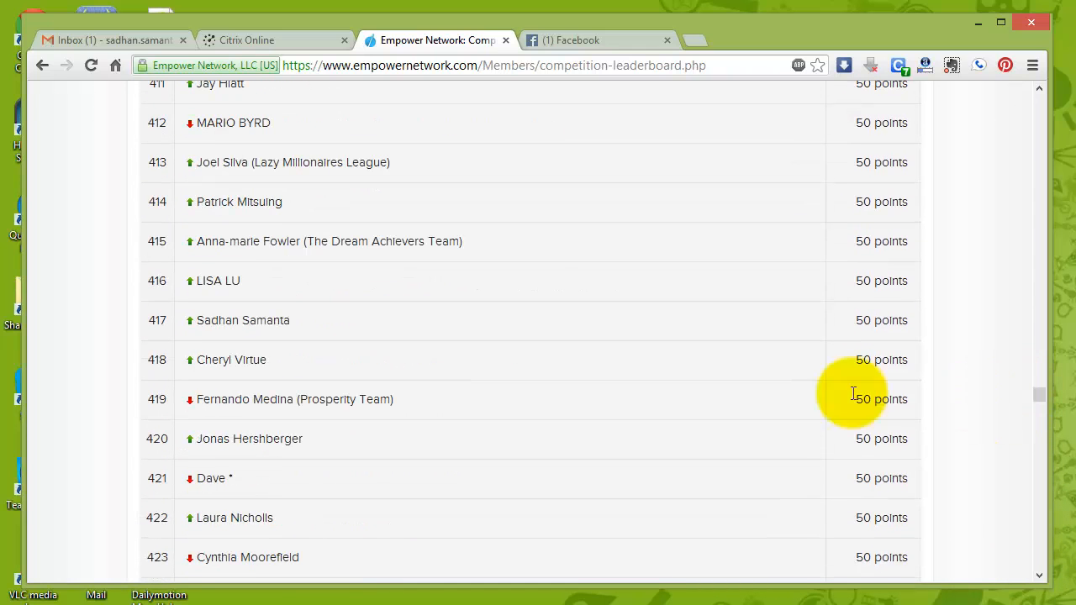
double_click(242, 319)
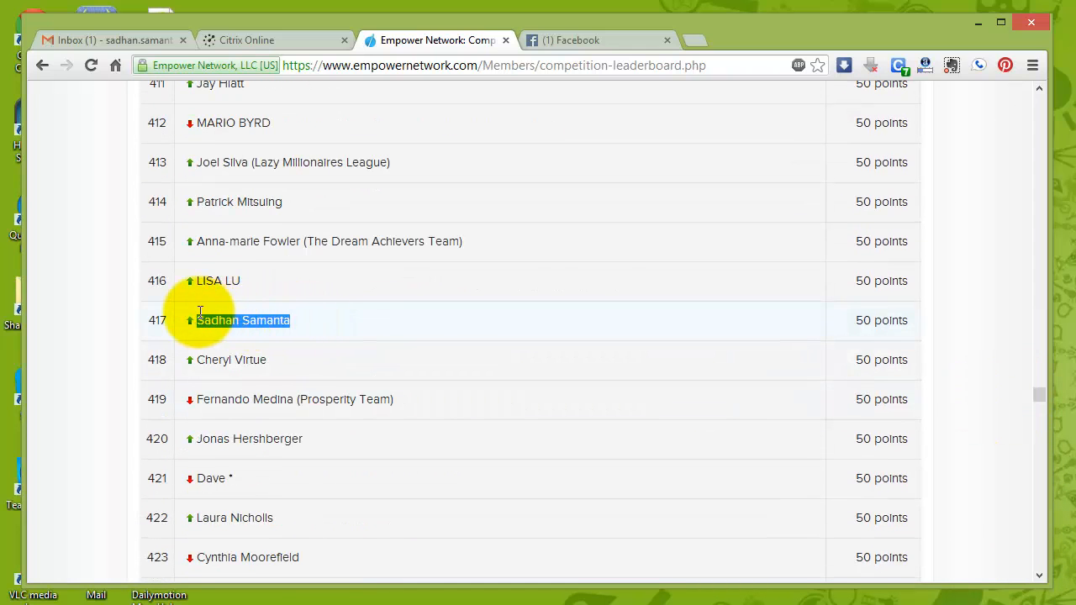
mouse_move(490, 390)
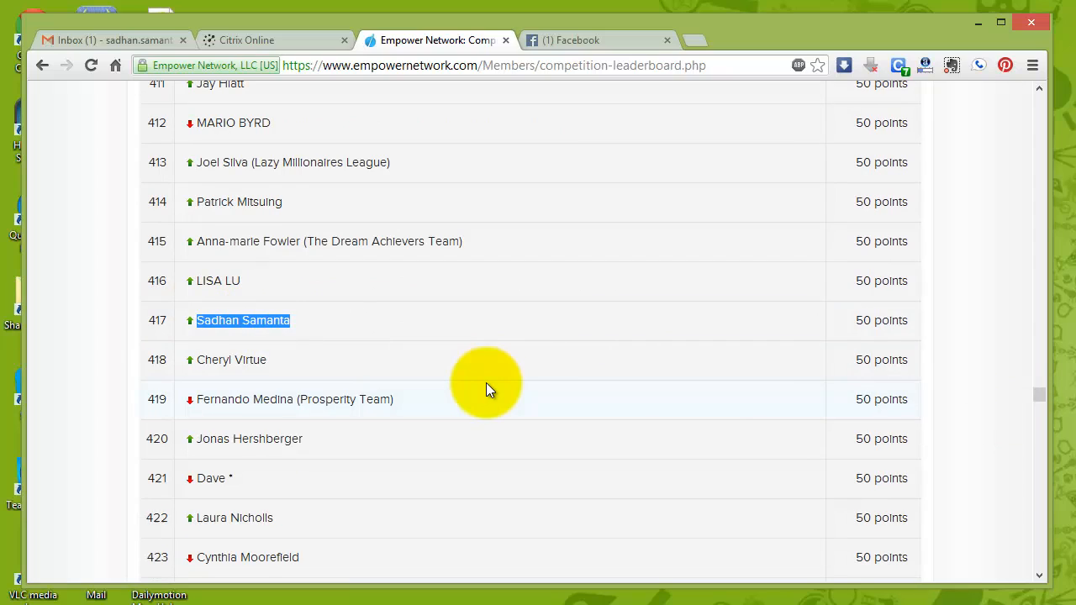